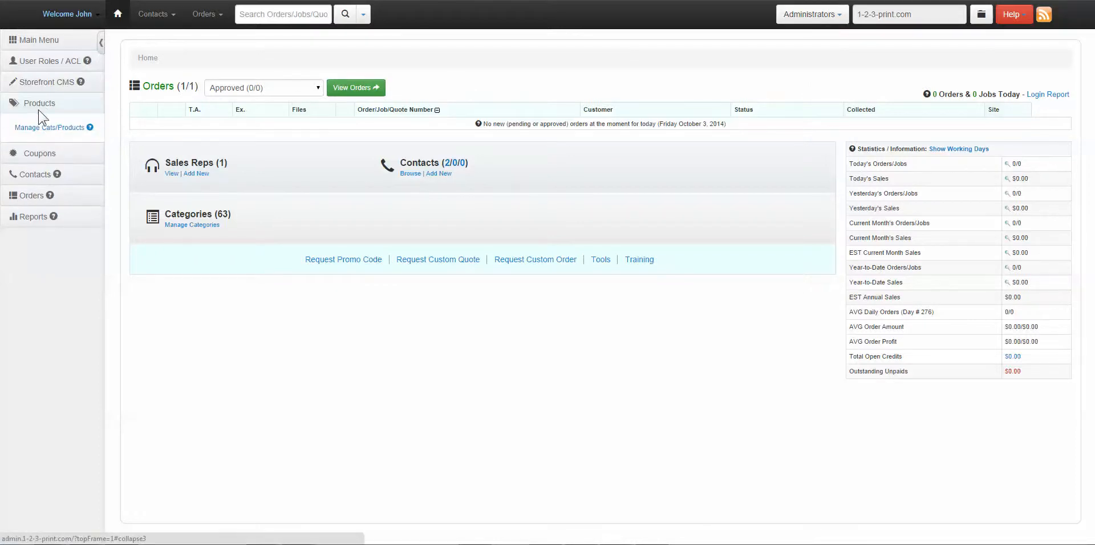
Step: Load the product Categories page listing Business Cards, Banners and Banner Stands
{"action": "left_click", "coordinate": [52, 126]}
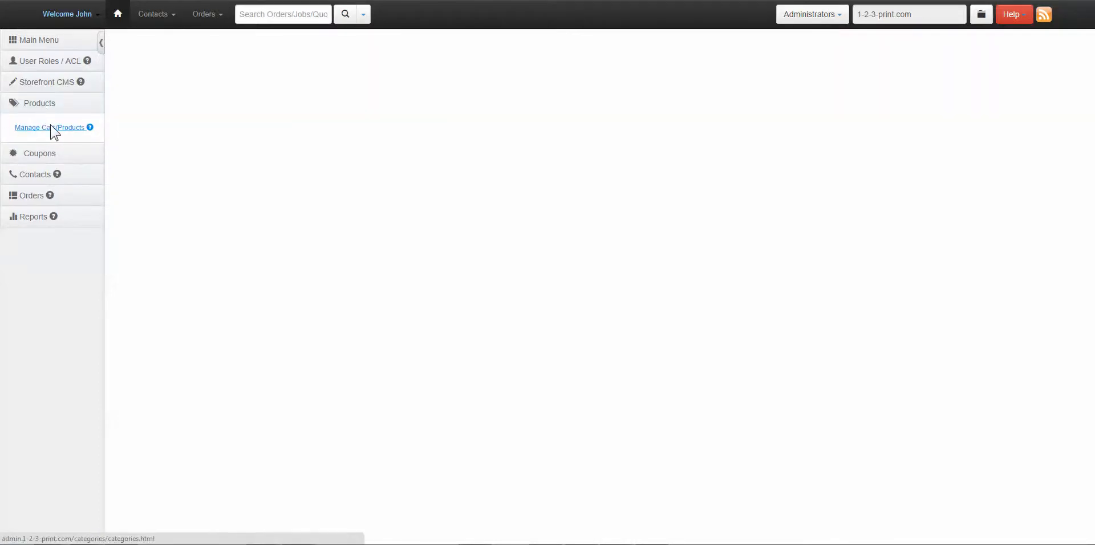
{"action": "left_click", "coordinate": [51, 128]}
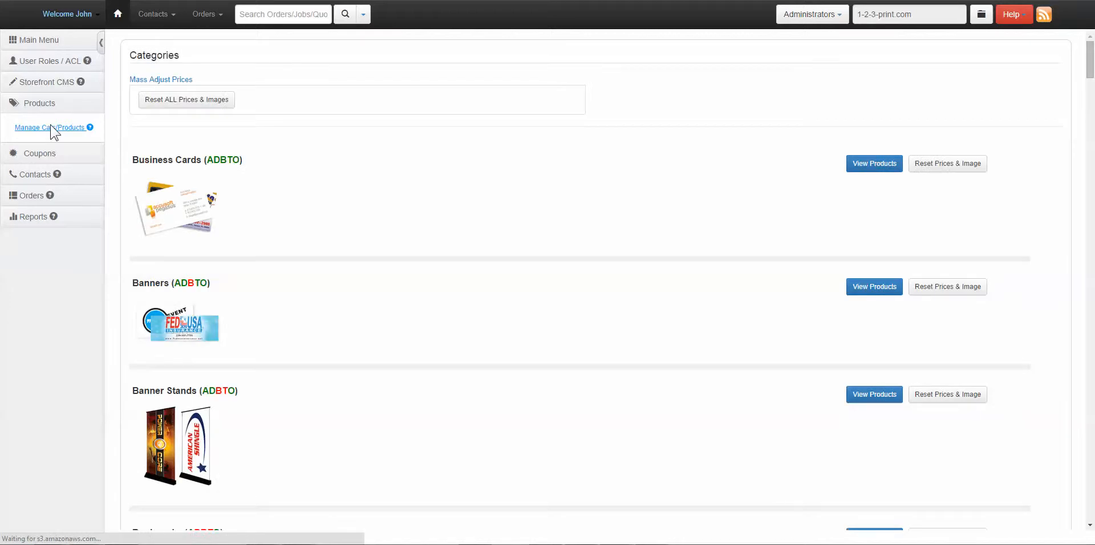
{"action": "mouse_move", "coordinate": [869, 175]}
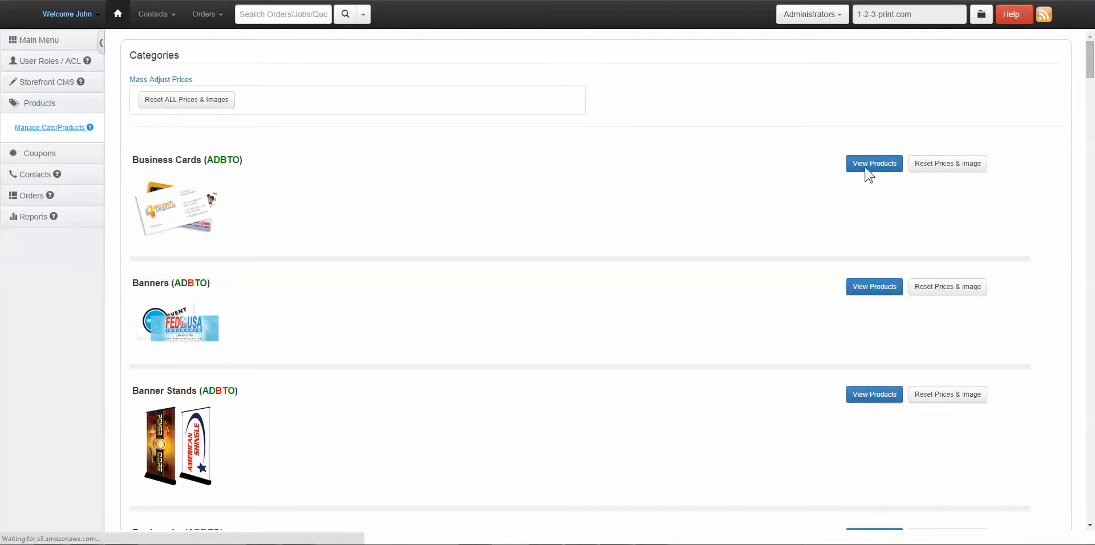
Step: View the Business Cards products and manage the 2x3.5 Standard Business Card
{"action": "left_click", "coordinate": [874, 163]}
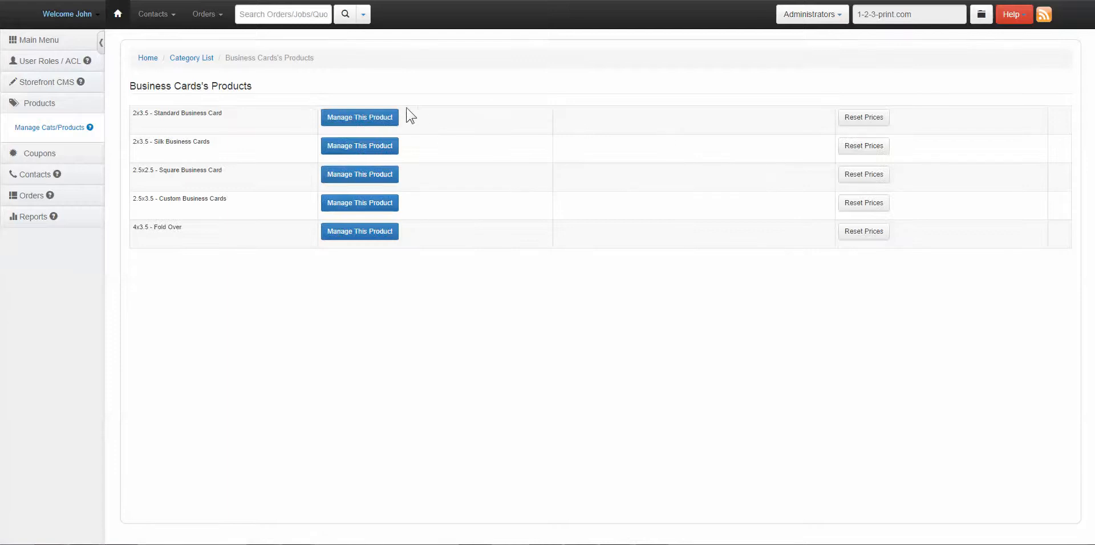
{"action": "left_click", "coordinate": [359, 116]}
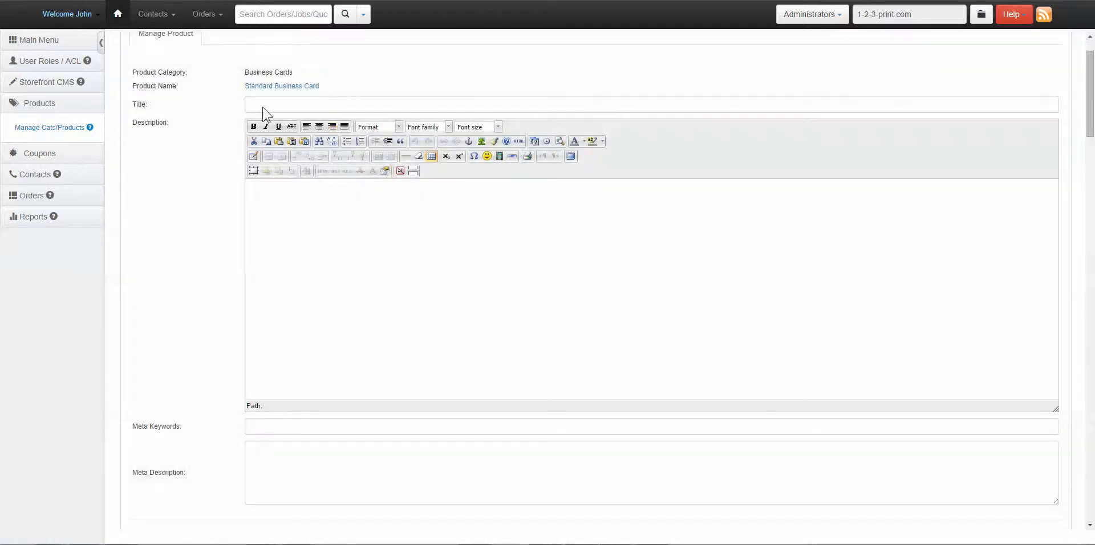
Step: Scroll the Manage Product form down to the Standard Options quantity pricing table (50 to 100000)
{"action": "scroll", "scroll_direction": "down", "scroll_amount": 3}
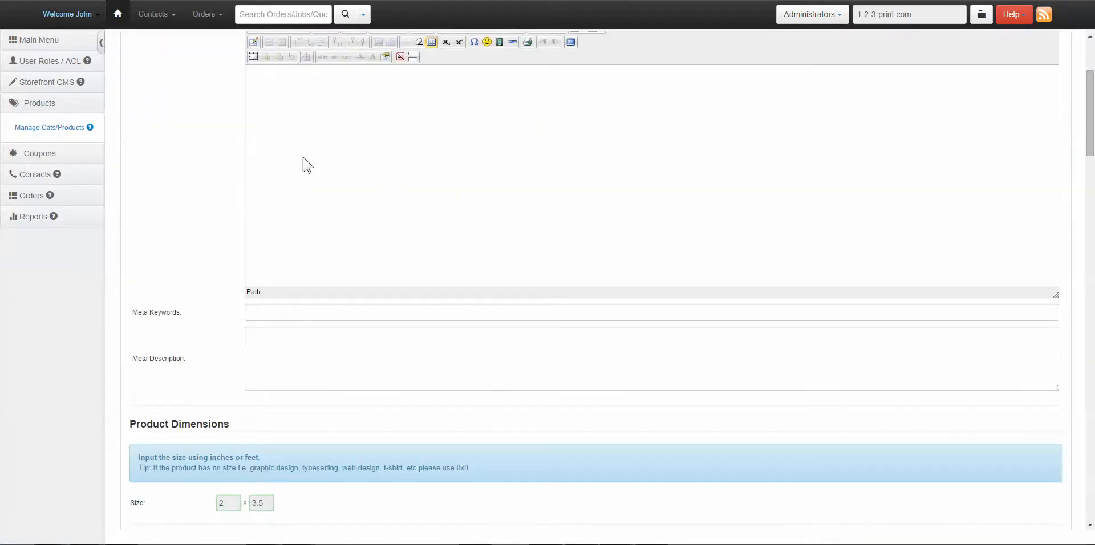
{"action": "mouse_move", "coordinate": [340, 203]}
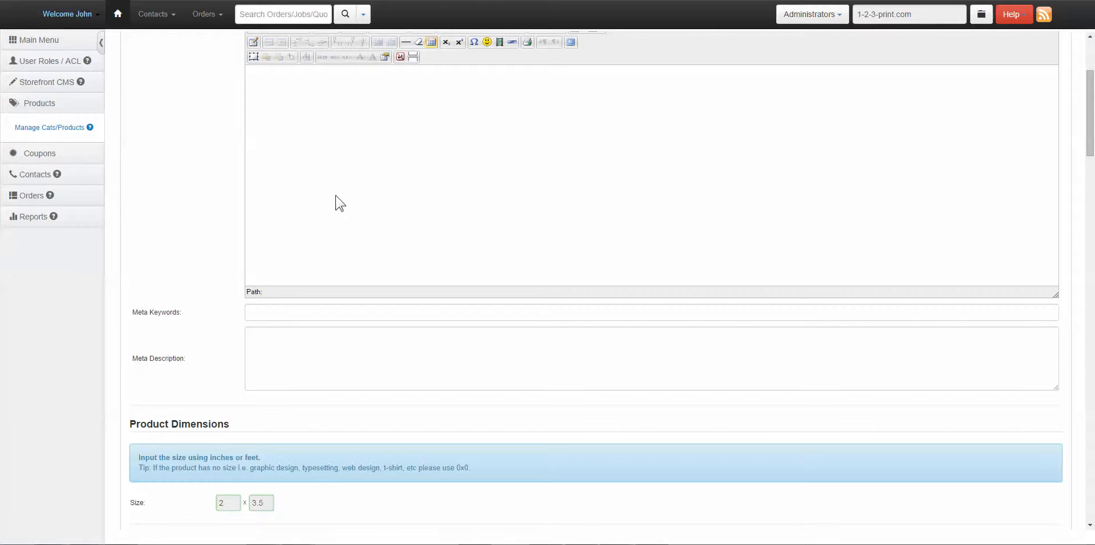
{"action": "mouse_move", "coordinate": [388, 201]}
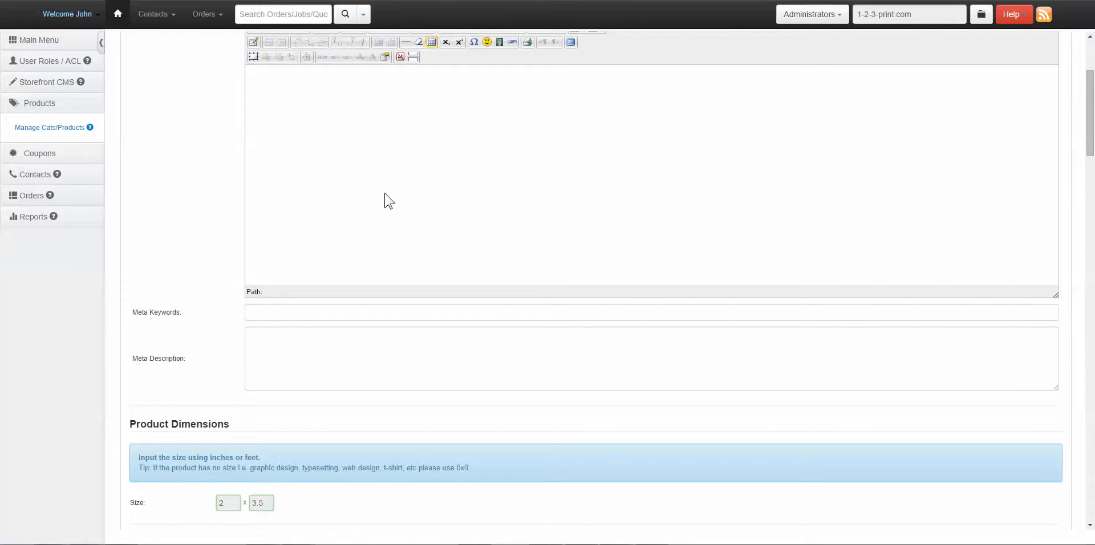
{"action": "scroll", "scroll_direction": "down", "scroll_amount": 3}
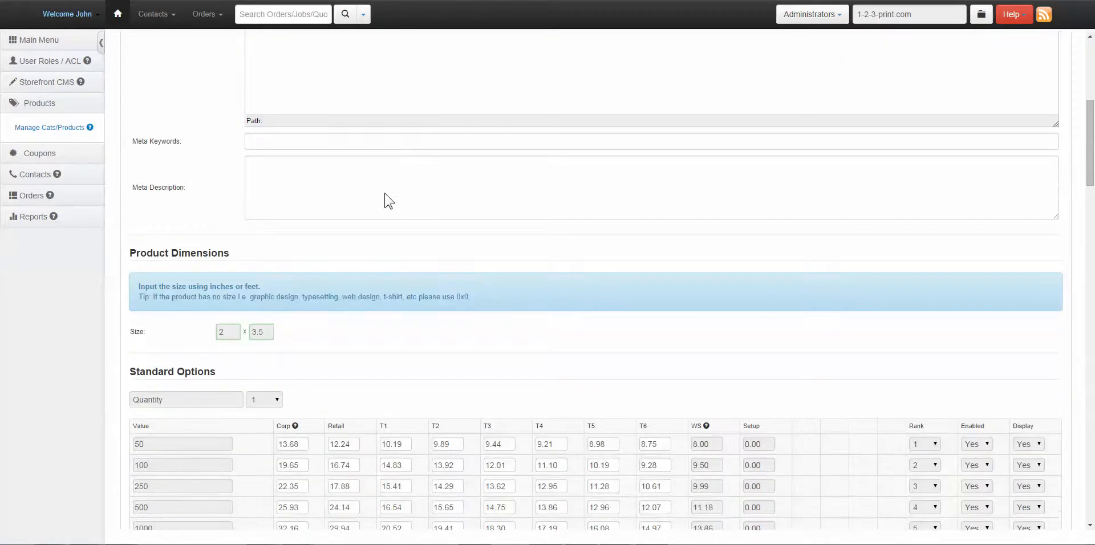
{"action": "scroll", "scroll_direction": "down", "scroll_amount": 3}
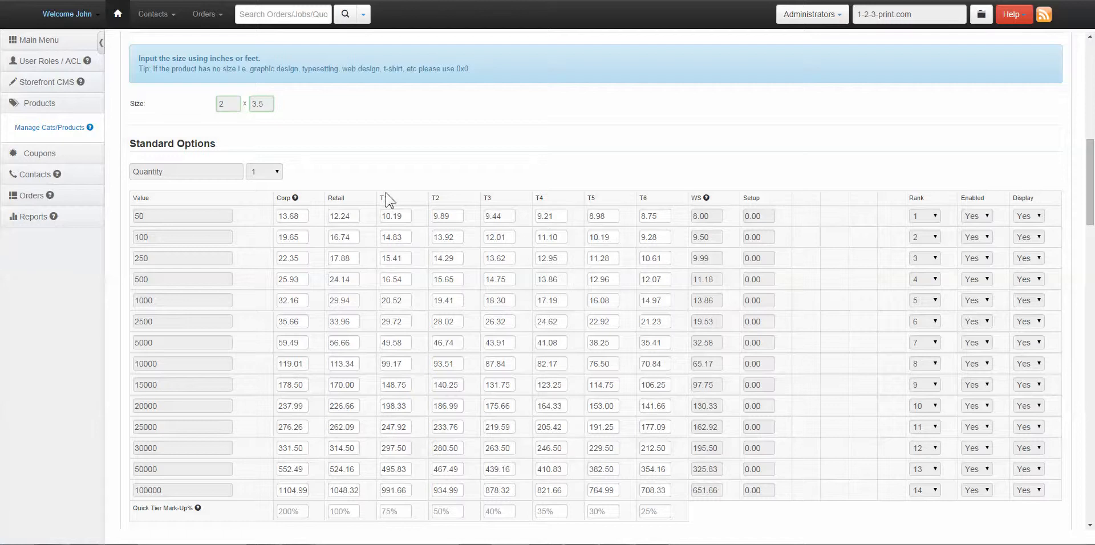
Step: Enter quick tier mark-ups of 100 for Corp and 90 for Retail in the quantity table
{"action": "scroll", "scroll_direction": "down", "scroll_amount": 3}
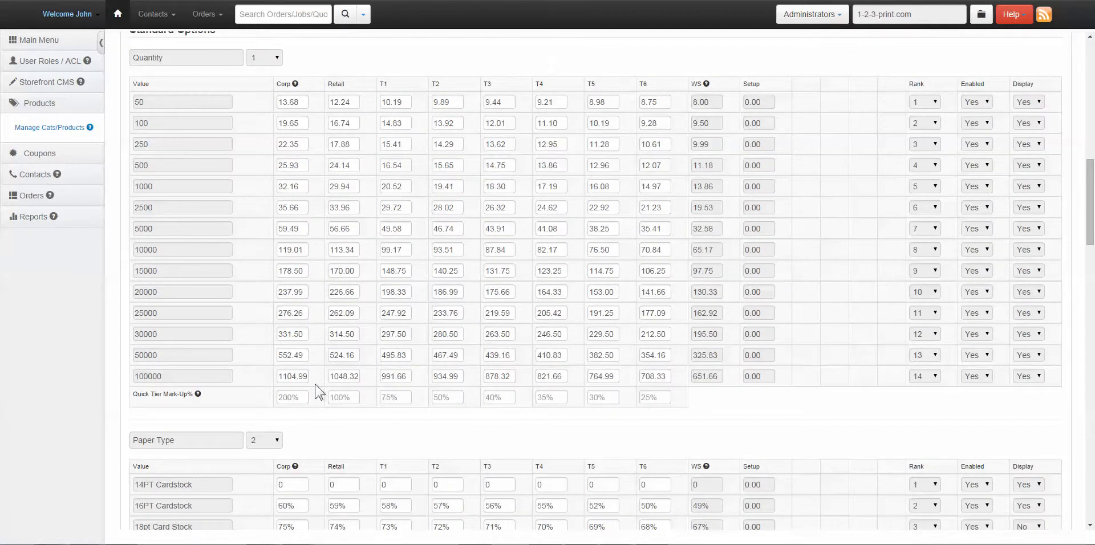
{"action": "left_click", "coordinate": [290, 397]}
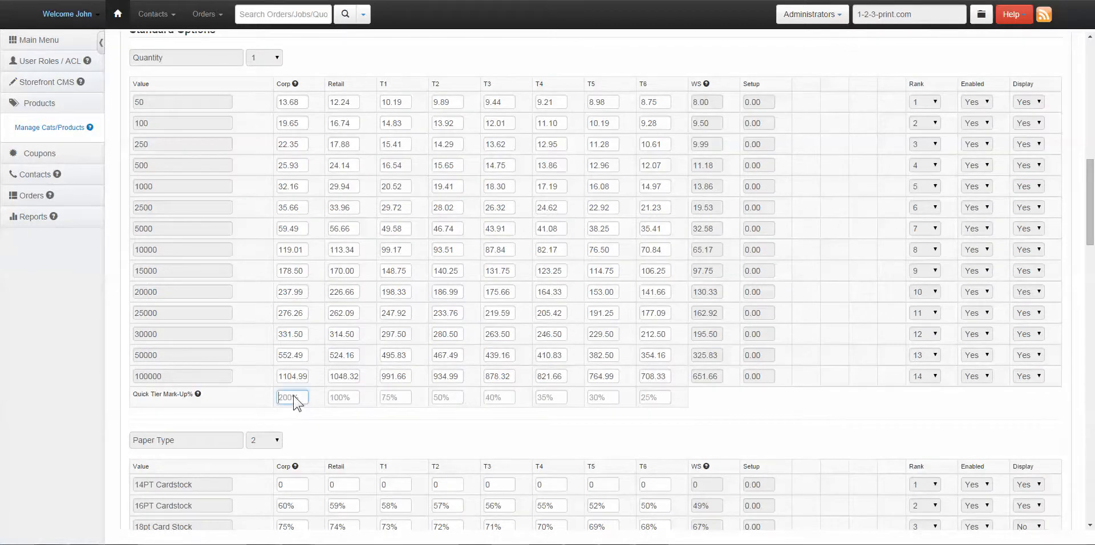
{"action": "type", "text": "1"}
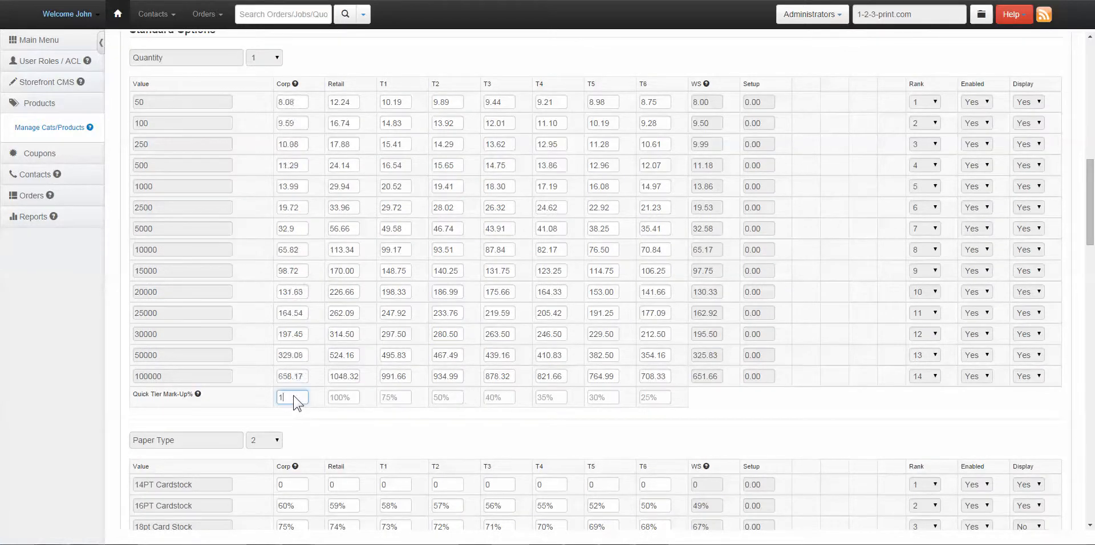
{"action": "type", "text": "00"}
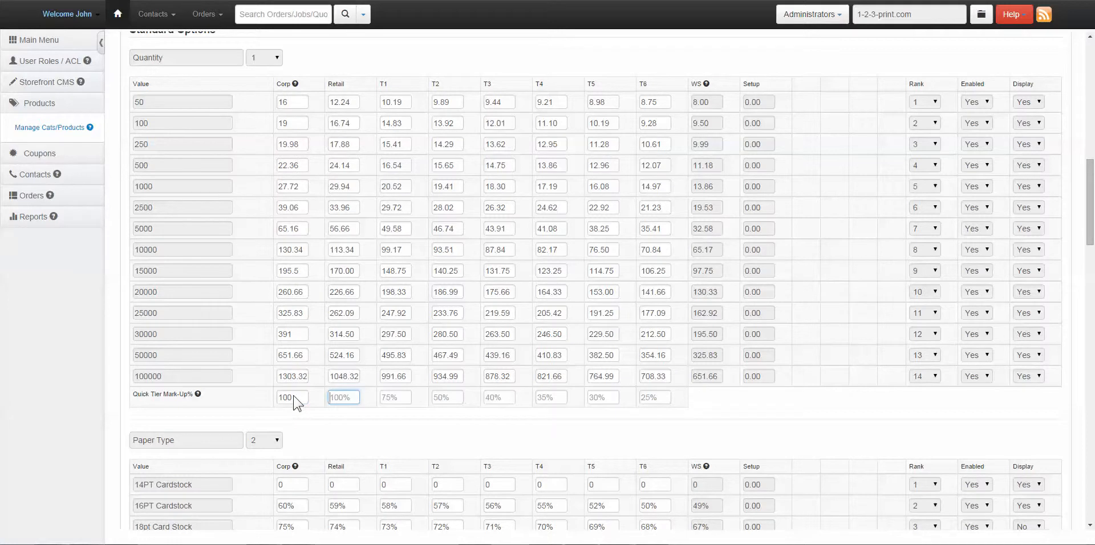
{"action": "type", "text": "90"}
{"action": "left_click", "coordinate": [394, 397]}
{"action": "type", "text": "80"}
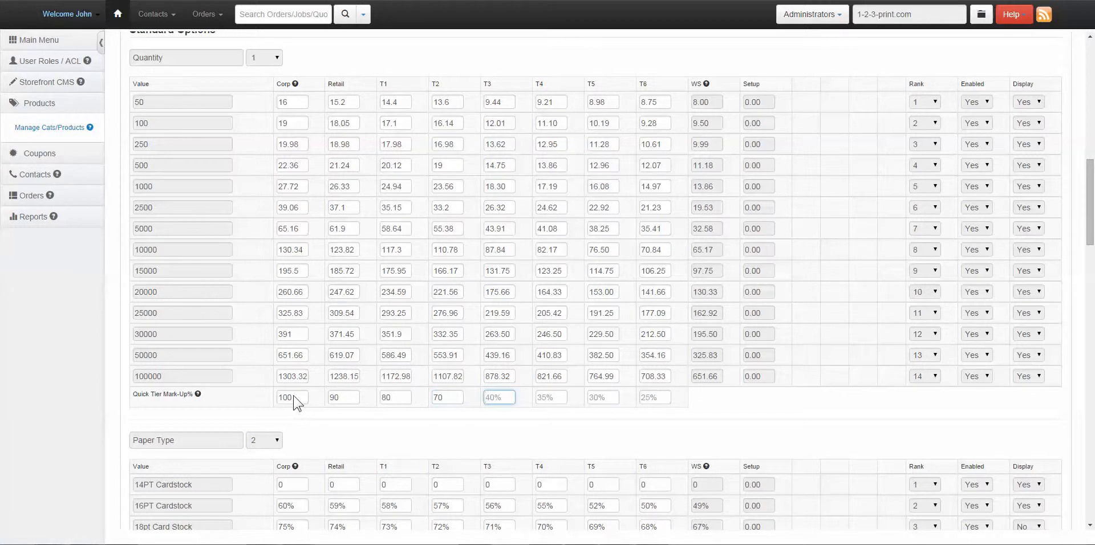
Step: Set the Corp price for quantity 50 to 18 and scroll to the Save buttons
{"action": "left_click", "coordinate": [291, 102]}
{"action": "type", "text": "18"}
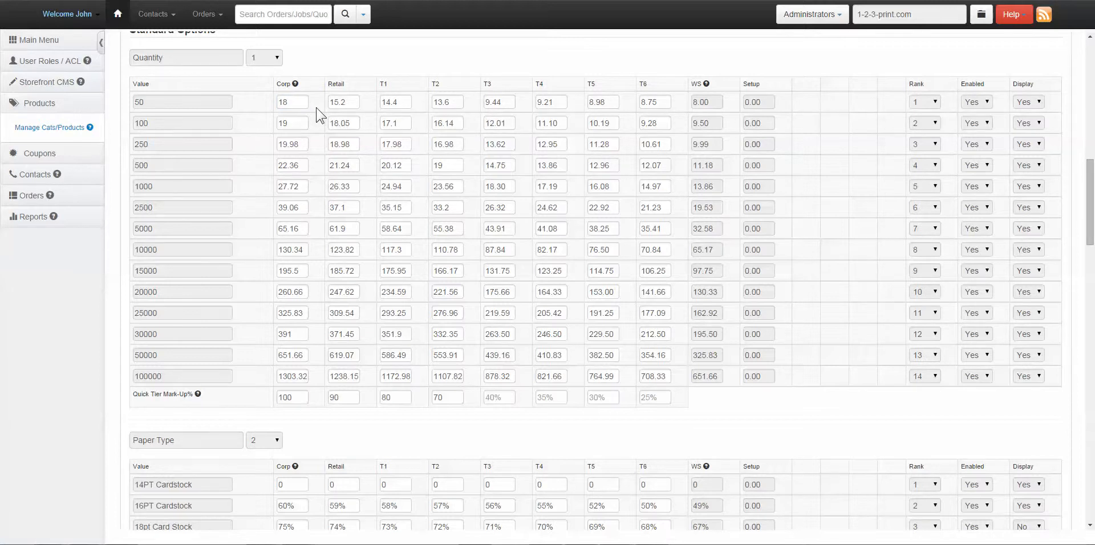
{"action": "scroll", "scroll_direction": "down", "scroll_amount": 3}
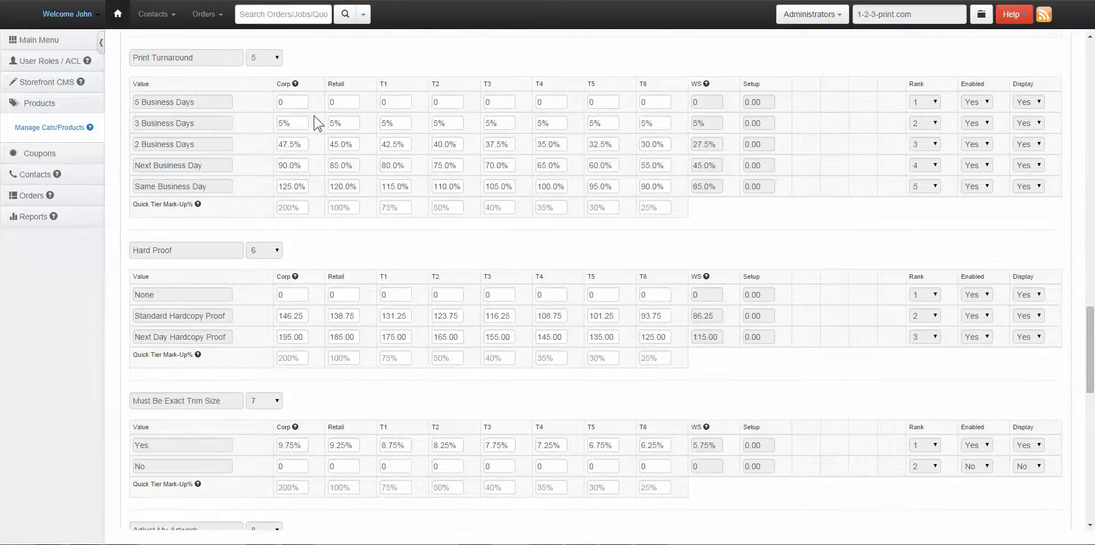
{"action": "scroll", "scroll_direction": "down", "scroll_amount": 3}
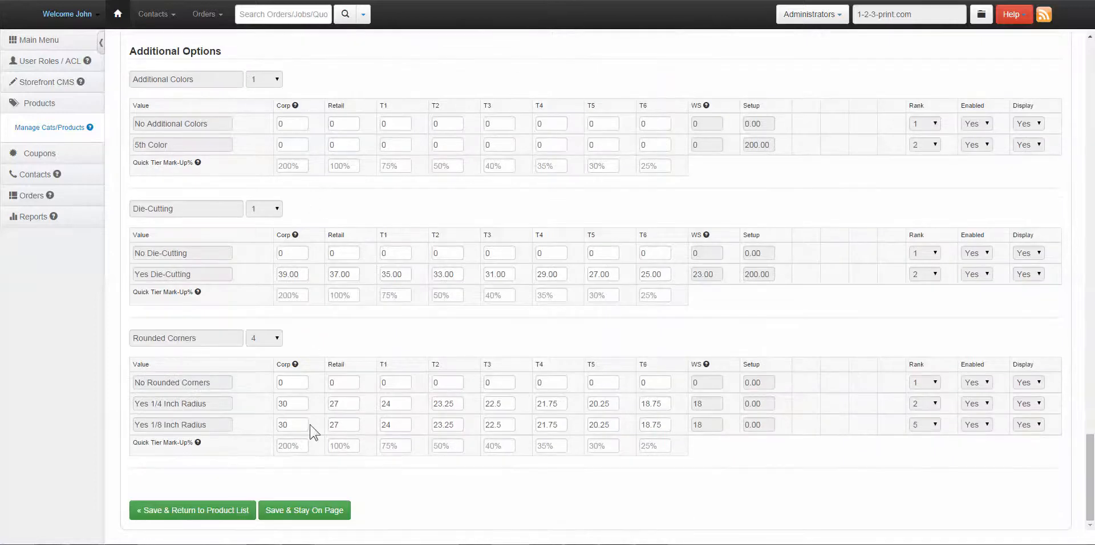